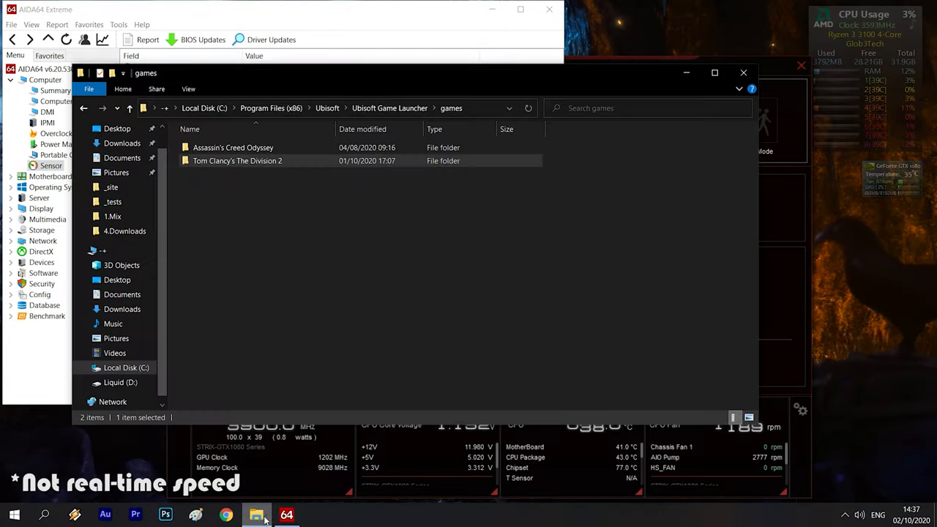
Start copying the Tom Clancy's The Division 2 folder onto the SSD from its context menu
right_click(237, 160)
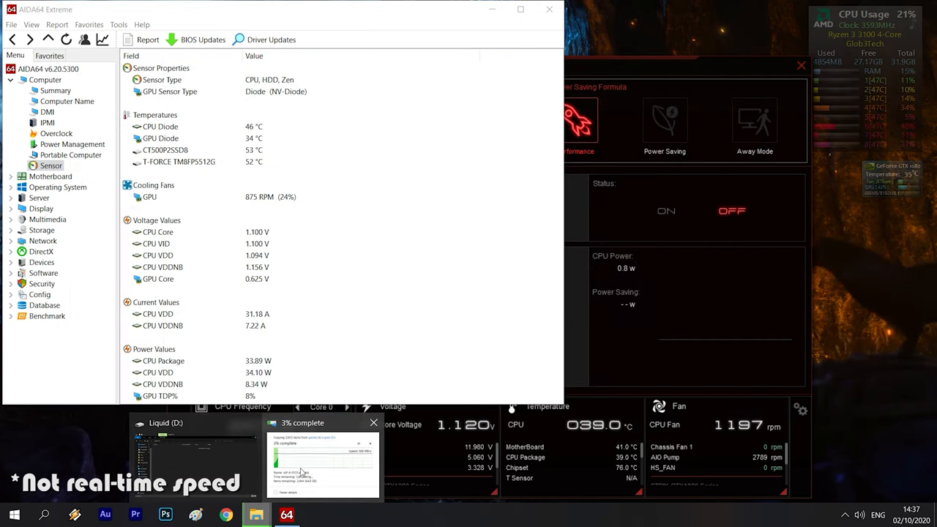
Monitor drive temperatures during the copy and select the T-FORCE TM8FP5512G row at 46 °C
left_click(323, 466)
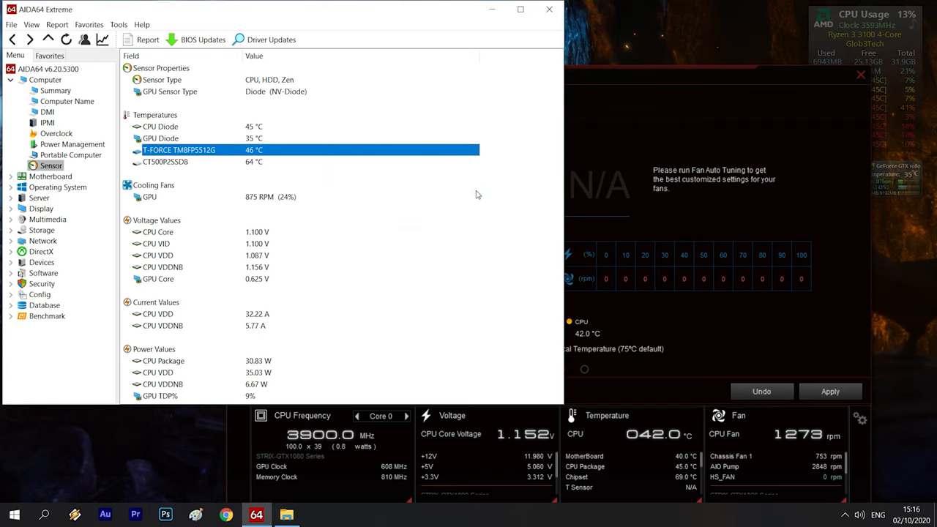
left_click(522, 9)
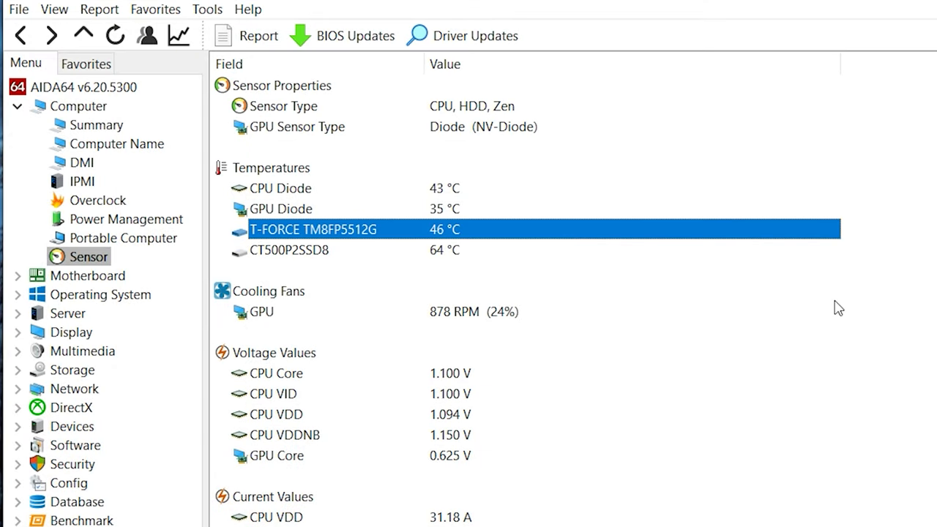